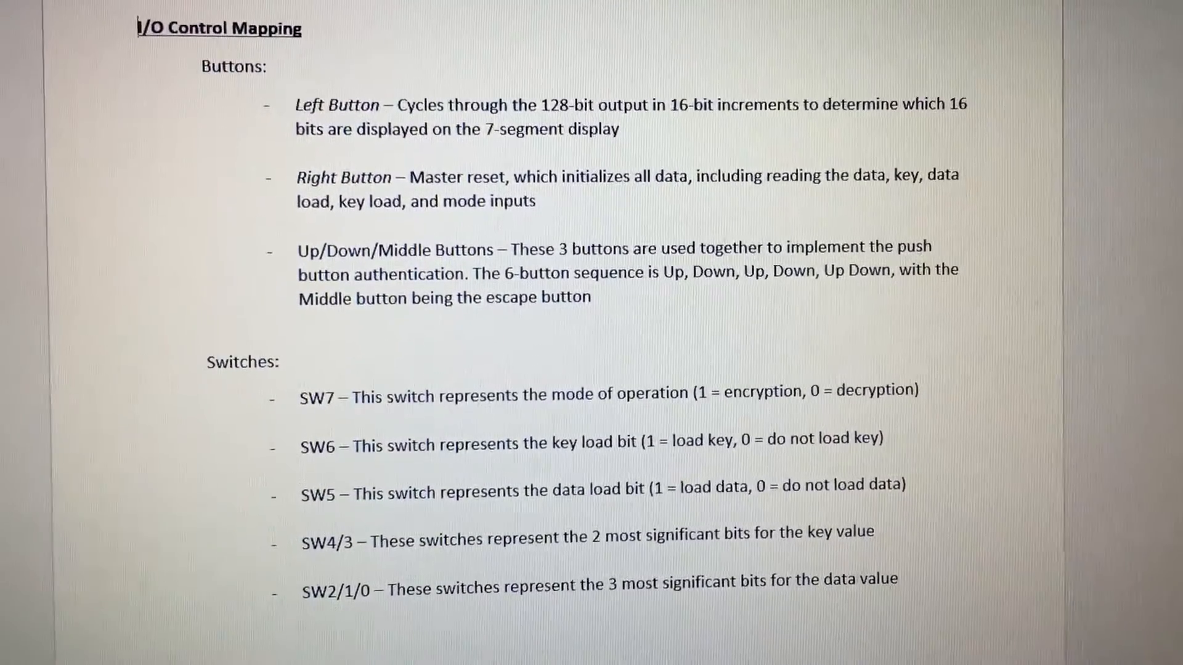
{"action": "scroll", "scroll_direction": "down", "scroll_amount": 3}
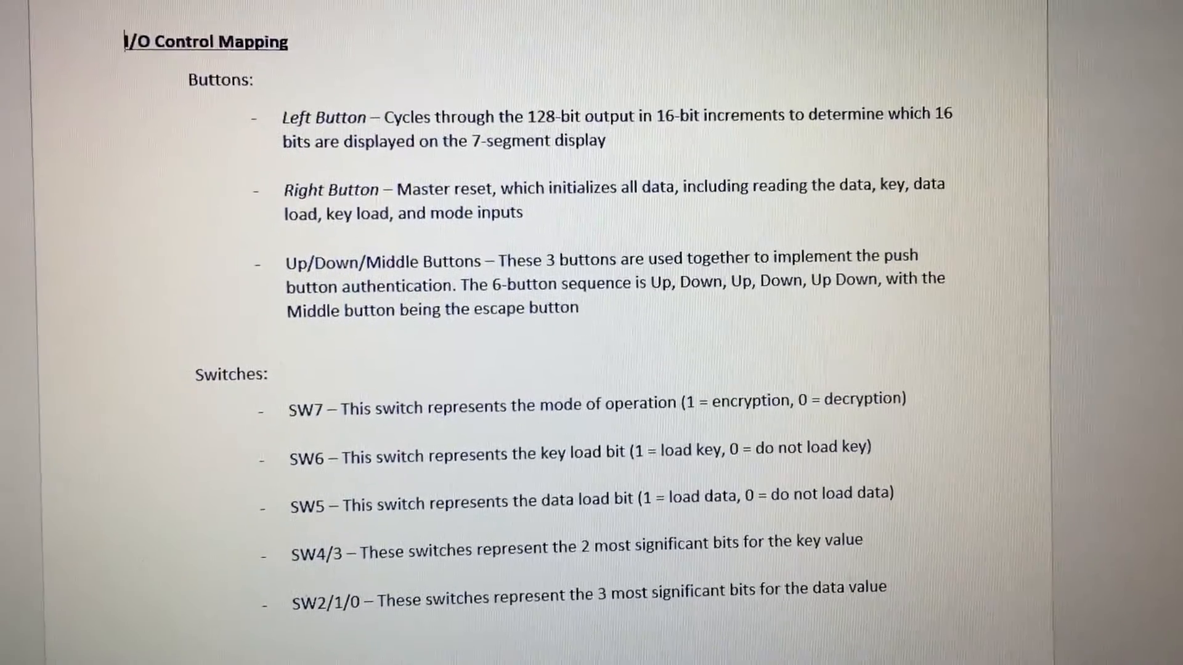